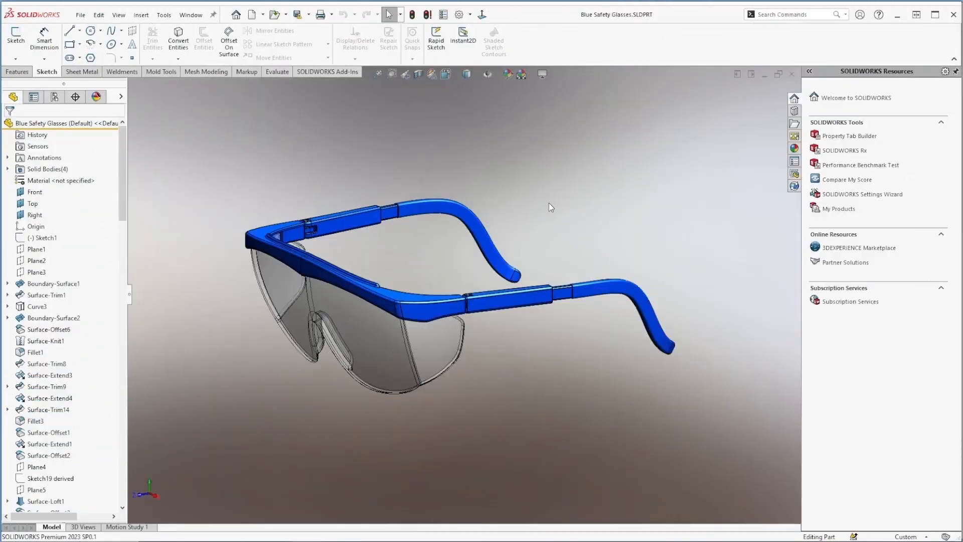
mouse_move(518, 199)
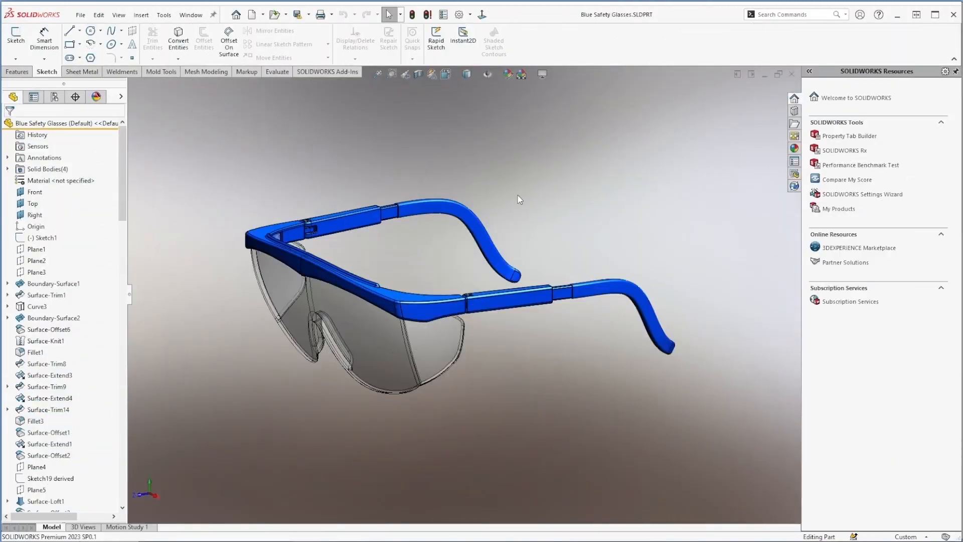
mouse_move(297, 14)
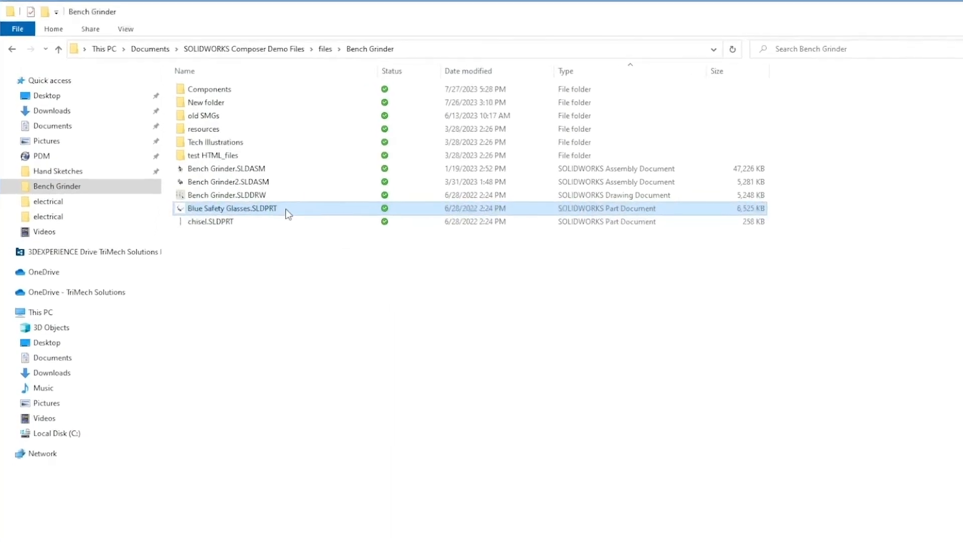
- View the Details properties of Blue Safety Glasses.SLDPRT, showing it was last saved with SOLIDWORKS 2012
right_click(233, 209)
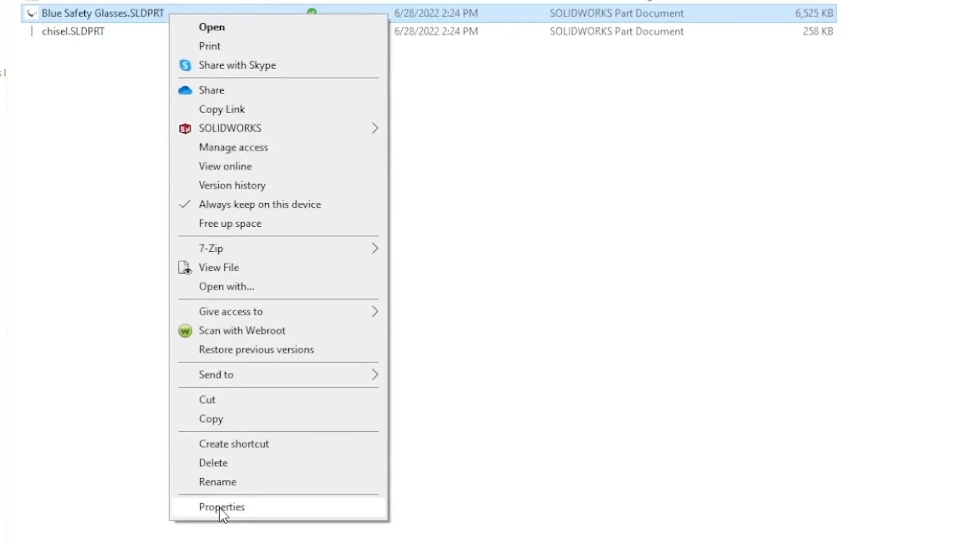
left_click(221, 506)
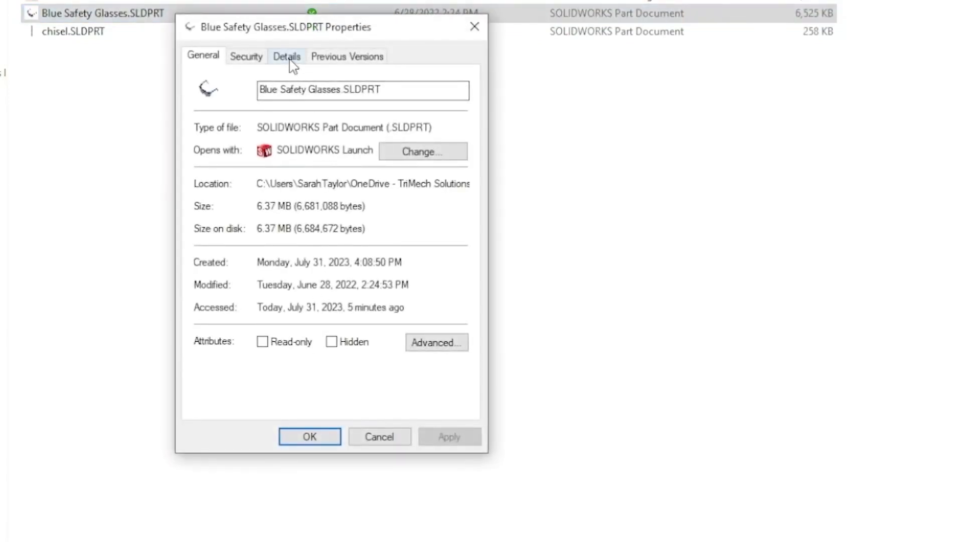
left_click(287, 56)
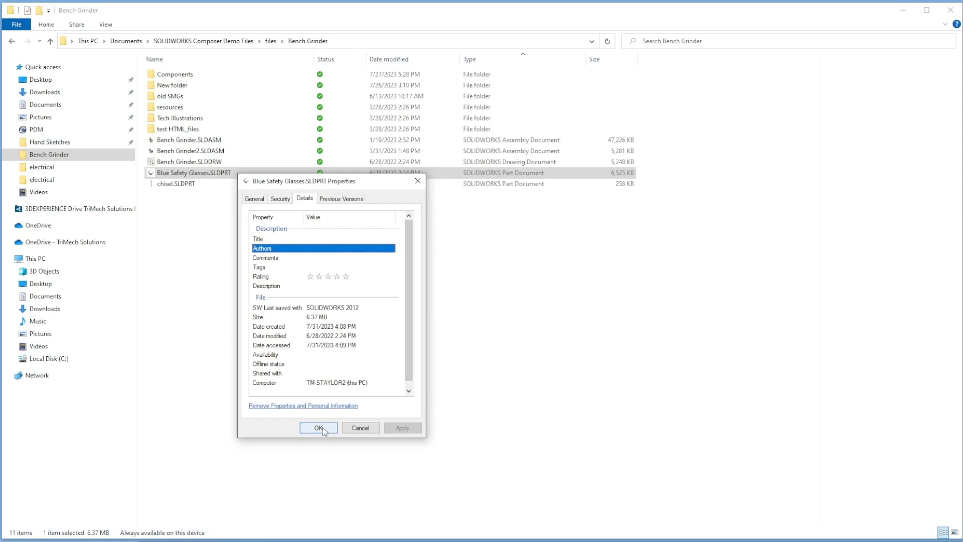
- Close the properties window and add the 'SW Last saved with' column to the Bench Grinder listing
left_click(318, 428)
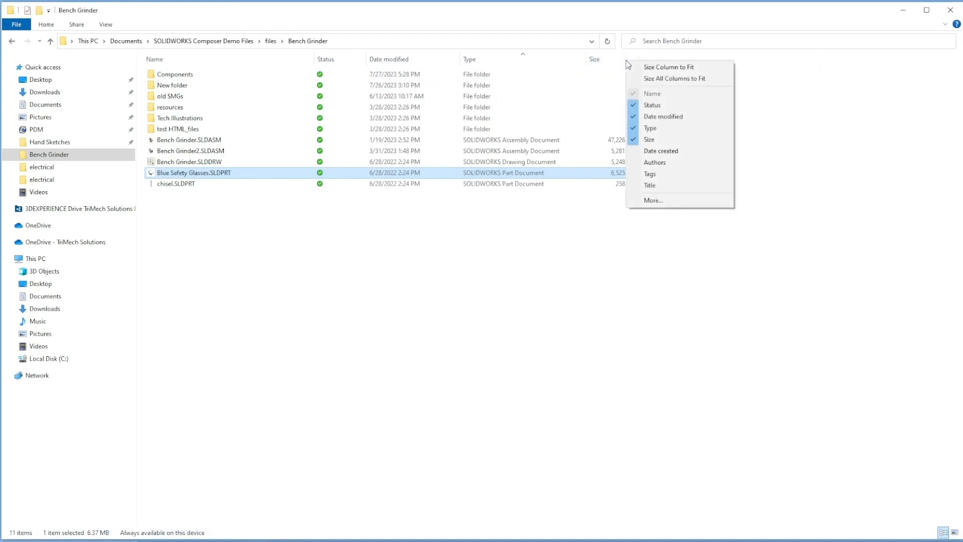
left_click(654, 200)
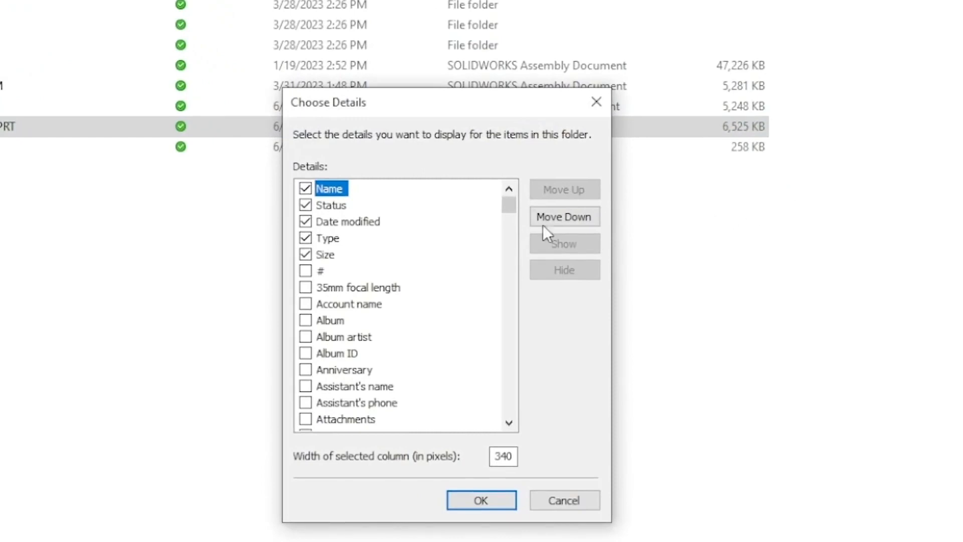
scroll("down", 3)
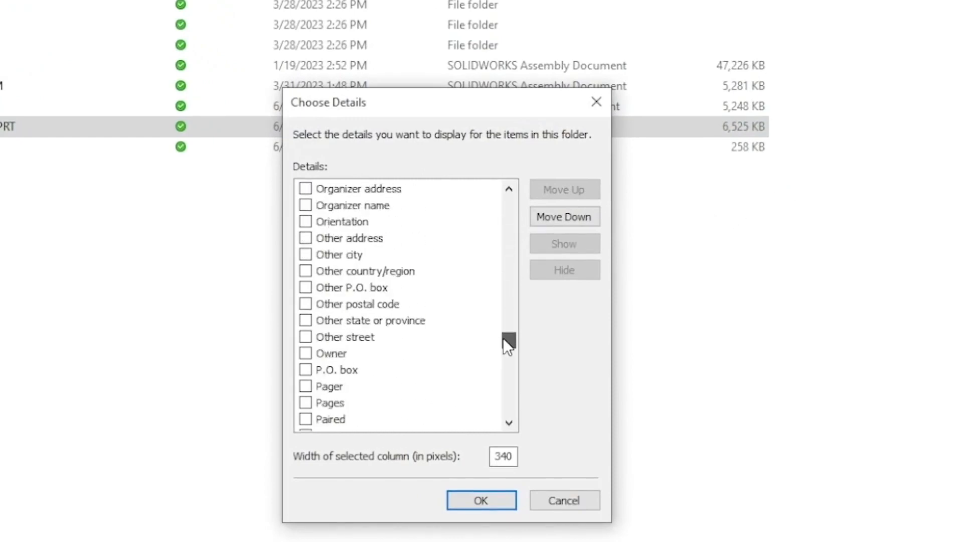
scroll("down", 3)
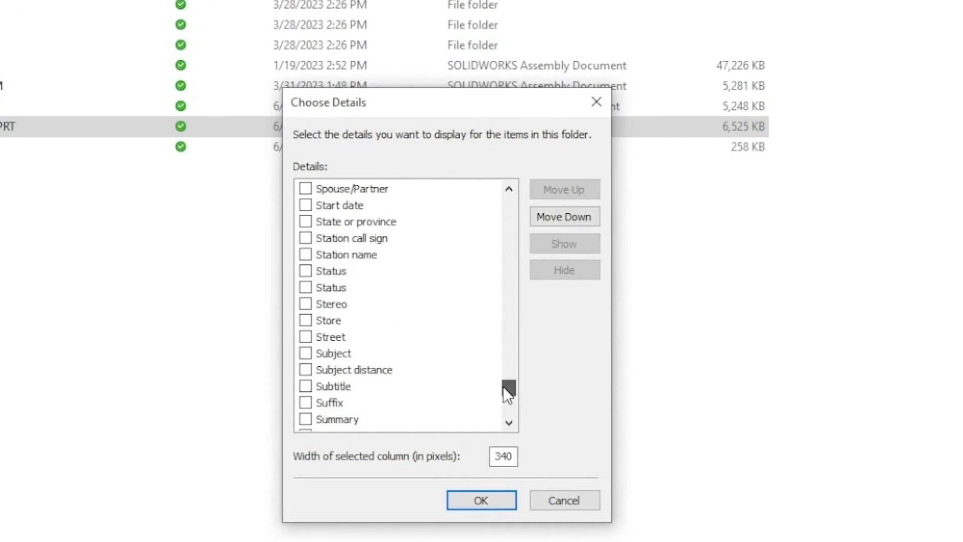
scroll("down", 3)
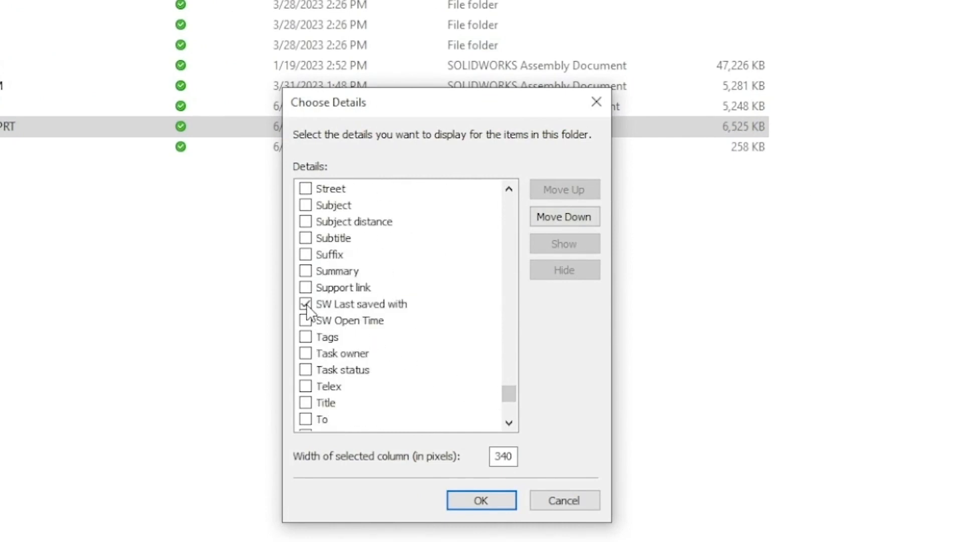
left_click(481, 500)
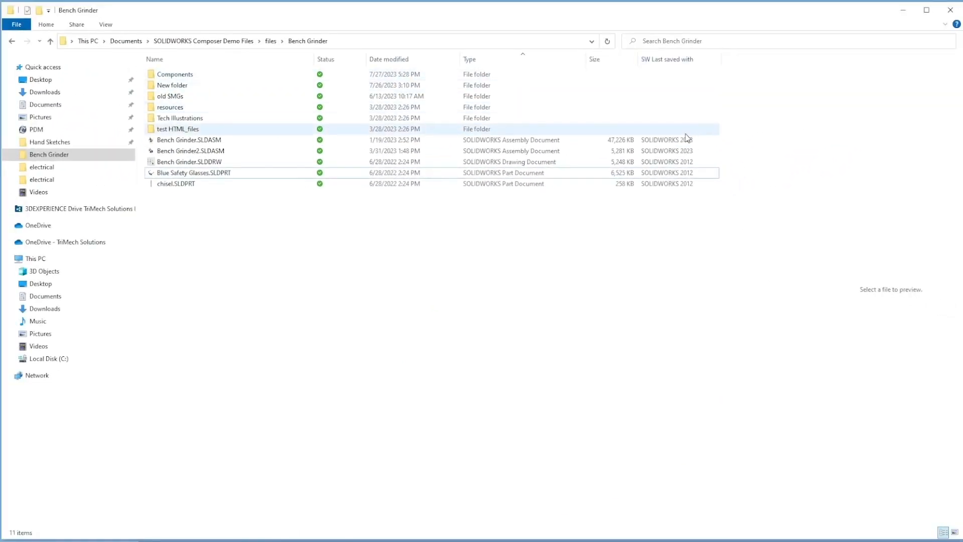
left_click(192, 150)
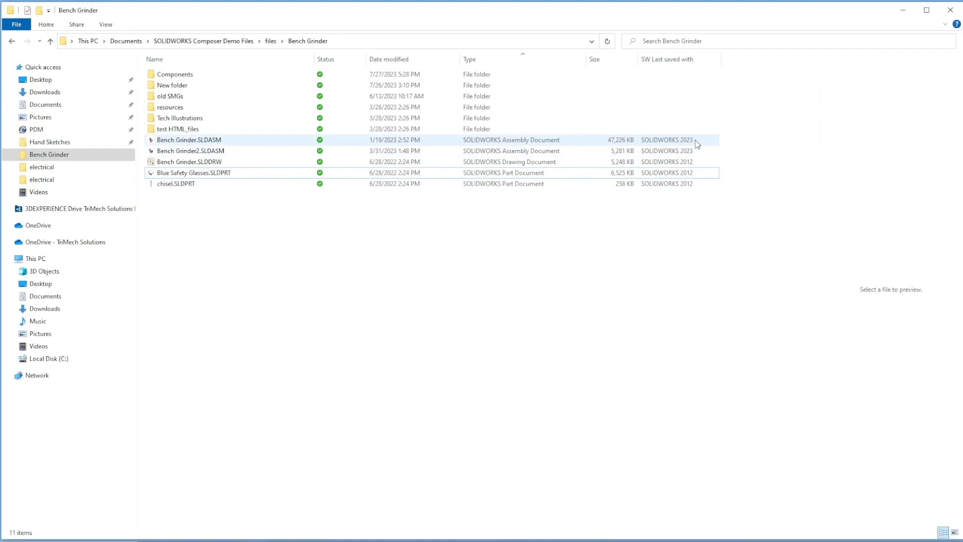
mouse_move(695, 150)
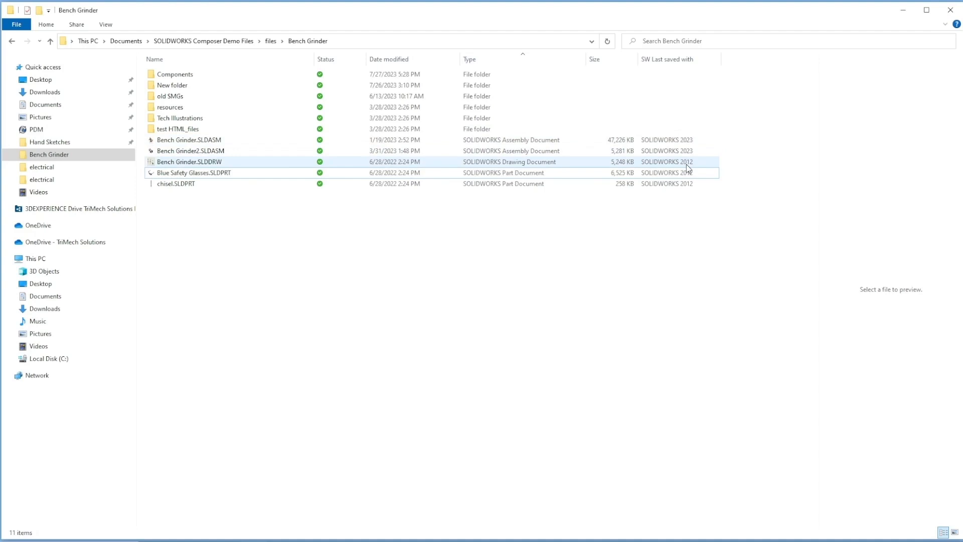
mouse_move(699, 171)
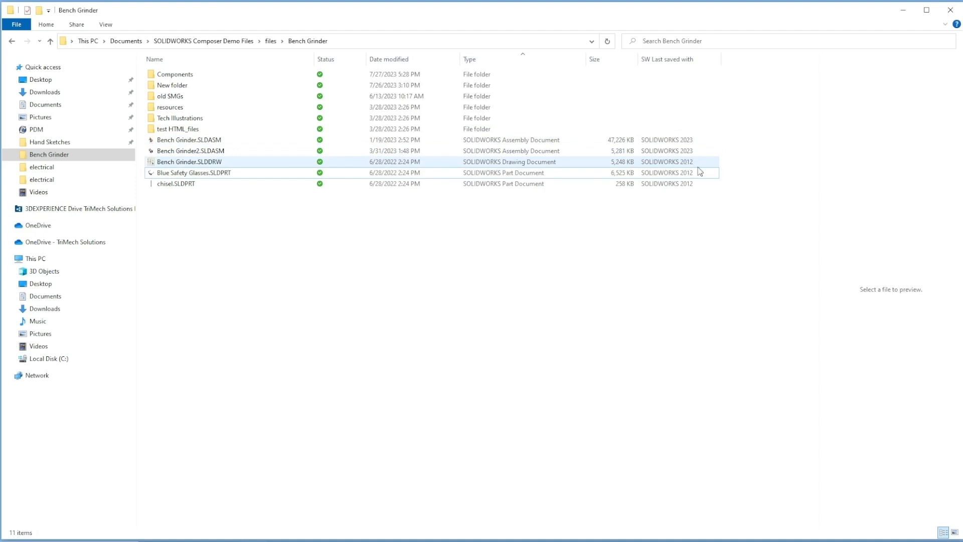
mouse_move(696, 167)
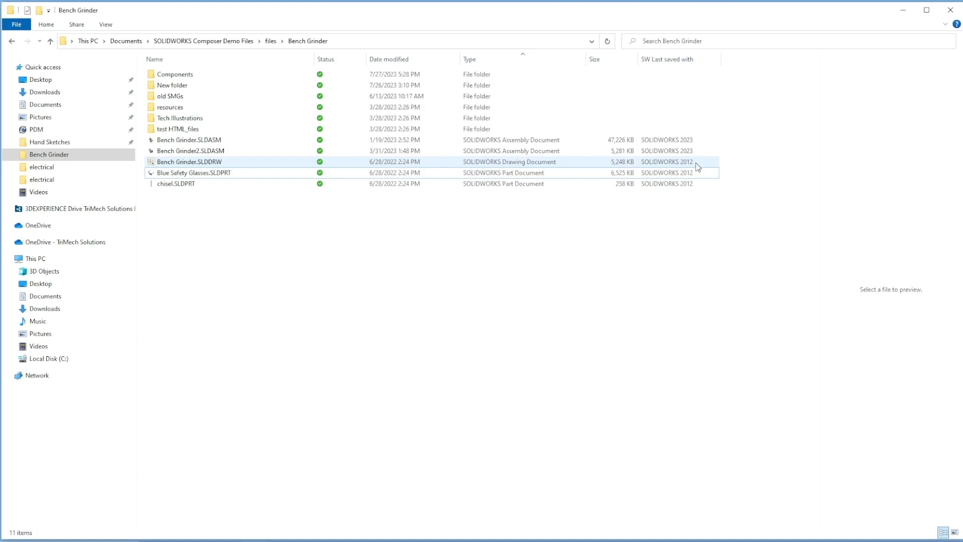
left_click(430, 184)
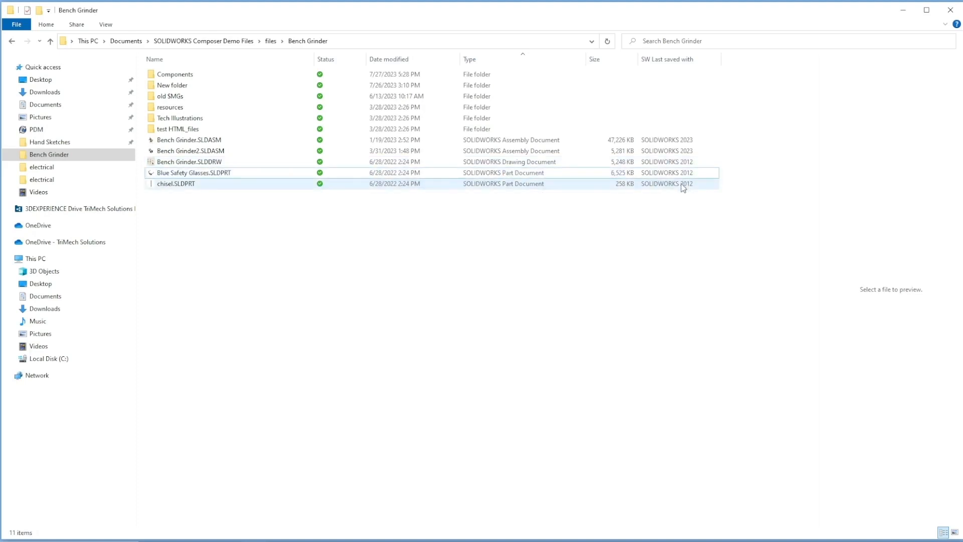
left_click(194, 172)
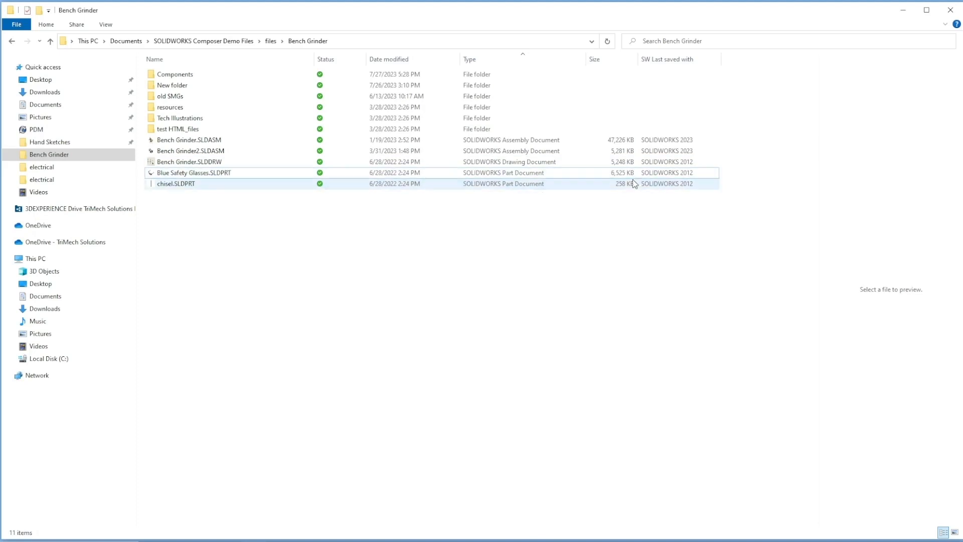
- Open Blue Safety Glasses.SLDPRT in SOLIDWORKS and save it to convert to the current version
double_click(197, 172)
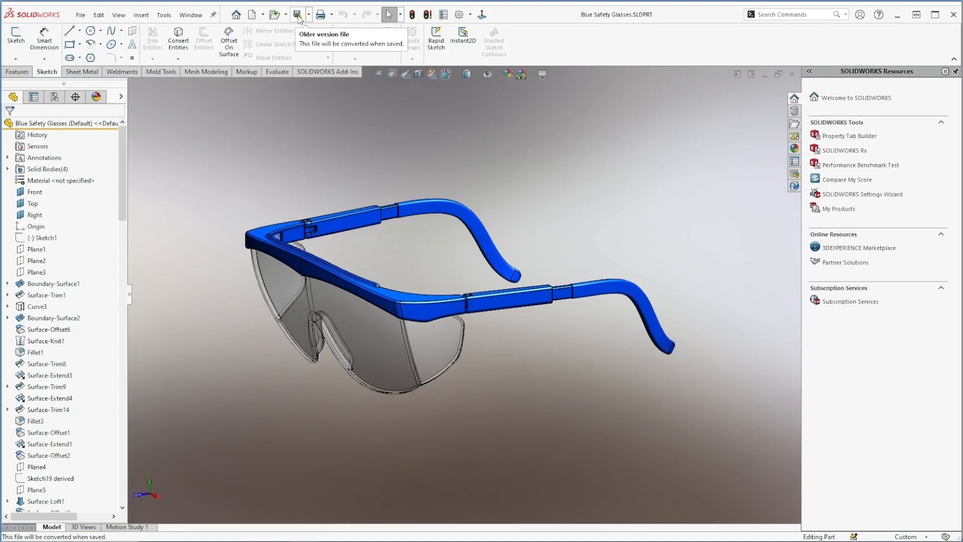
left_click(298, 14)
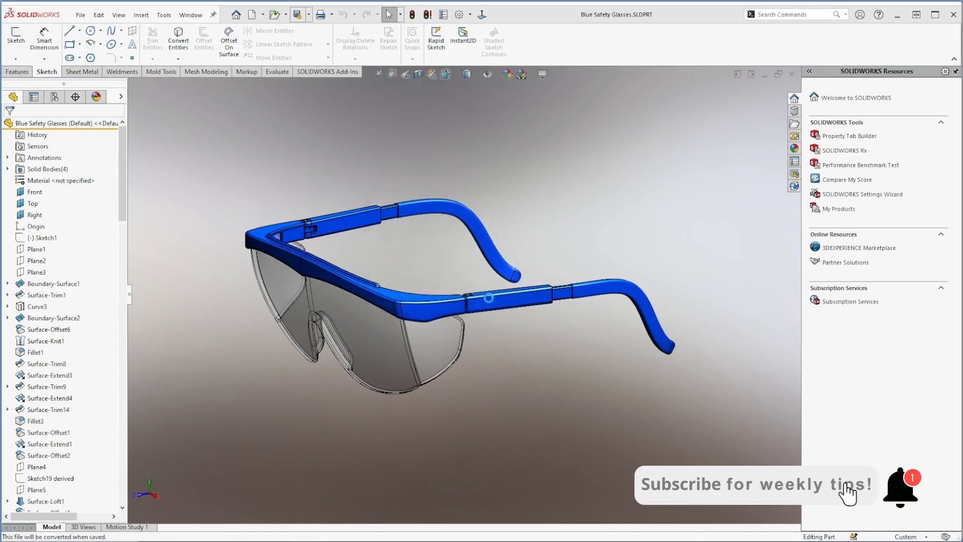
mouse_move(299, 14)
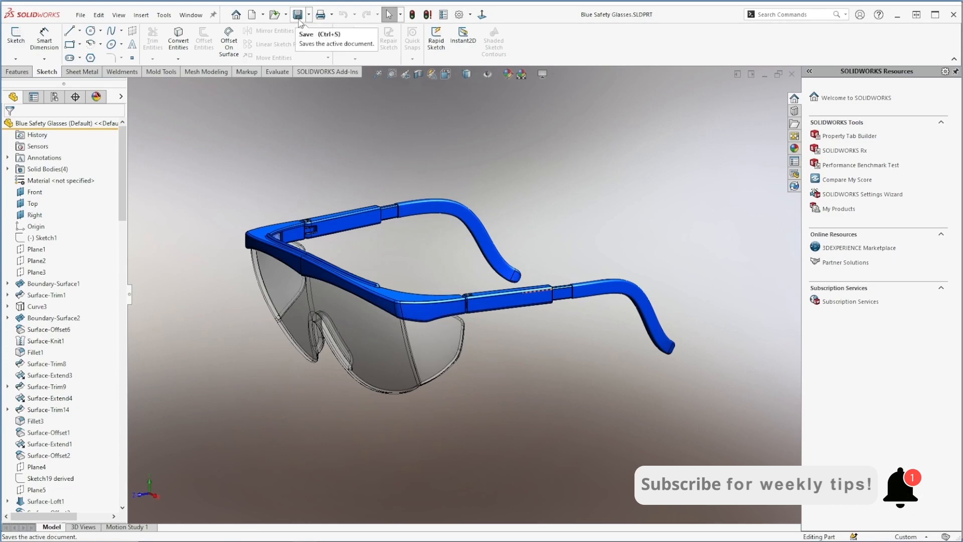